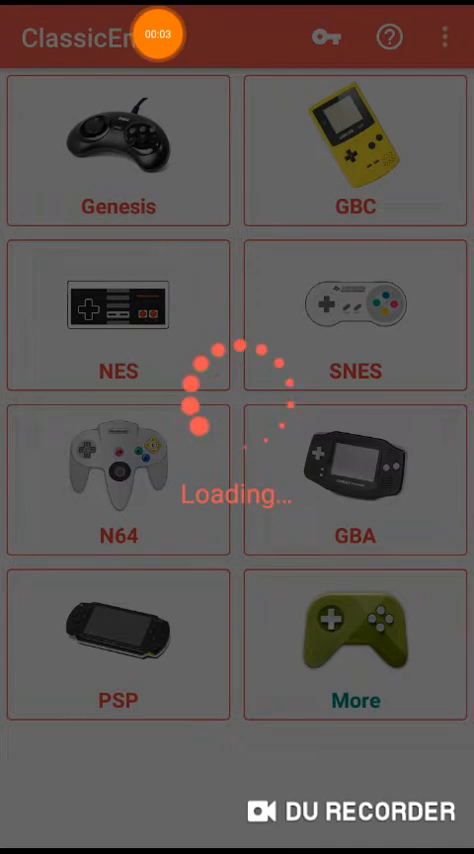
Launch NES Emulator + from ClassicEmu's NES tile to reach its main menu.
left_click(118, 315)
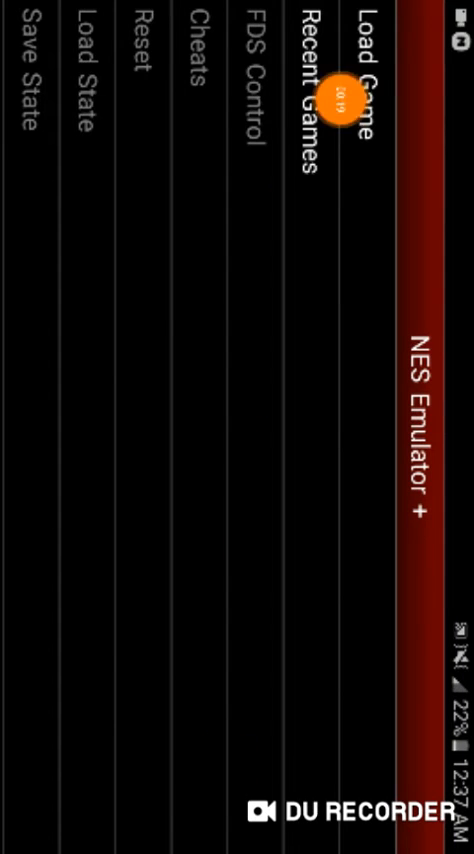
Start the castle ladder game from the emulator menu and play to score 1933260.
left_click(300, 90)
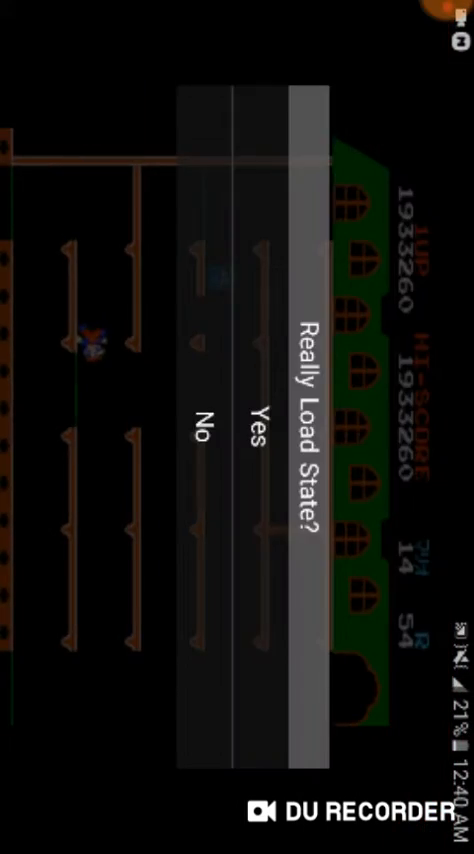
Confirm 'Really Load State?' twice, restoring the saved castle game each time.
left_click(246, 418)
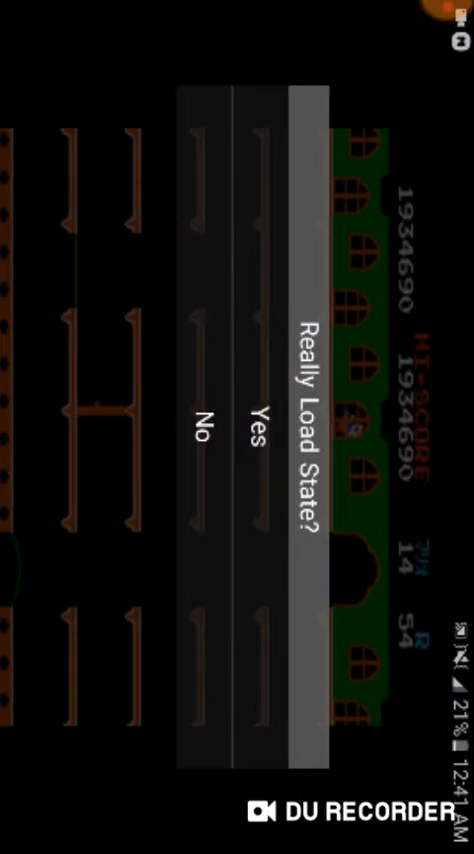
left_click(252, 415)
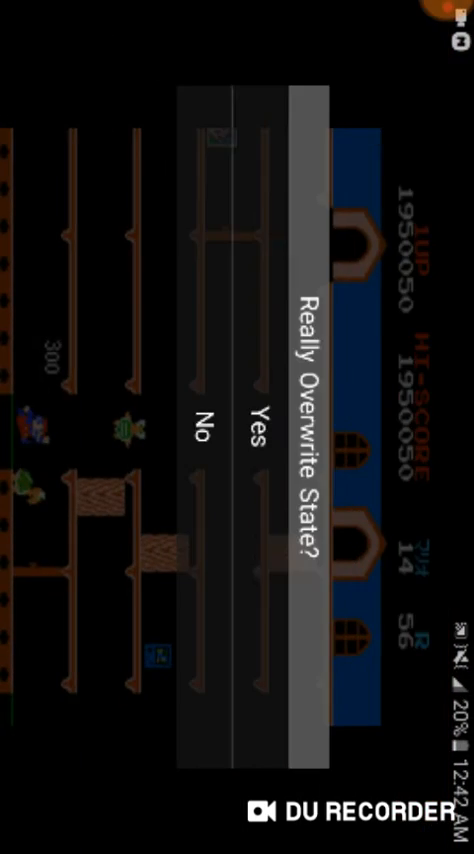
Confirm 'Really Overwrite State?' to save the score-1950050 progress and resume play.
left_click(255, 415)
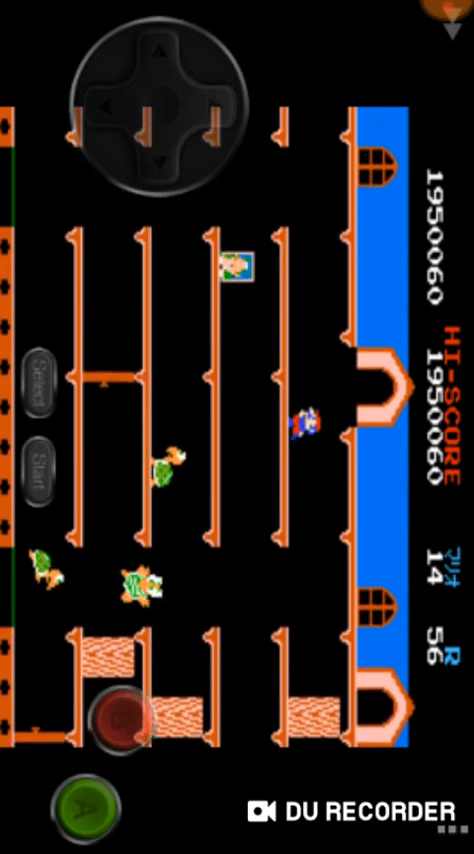